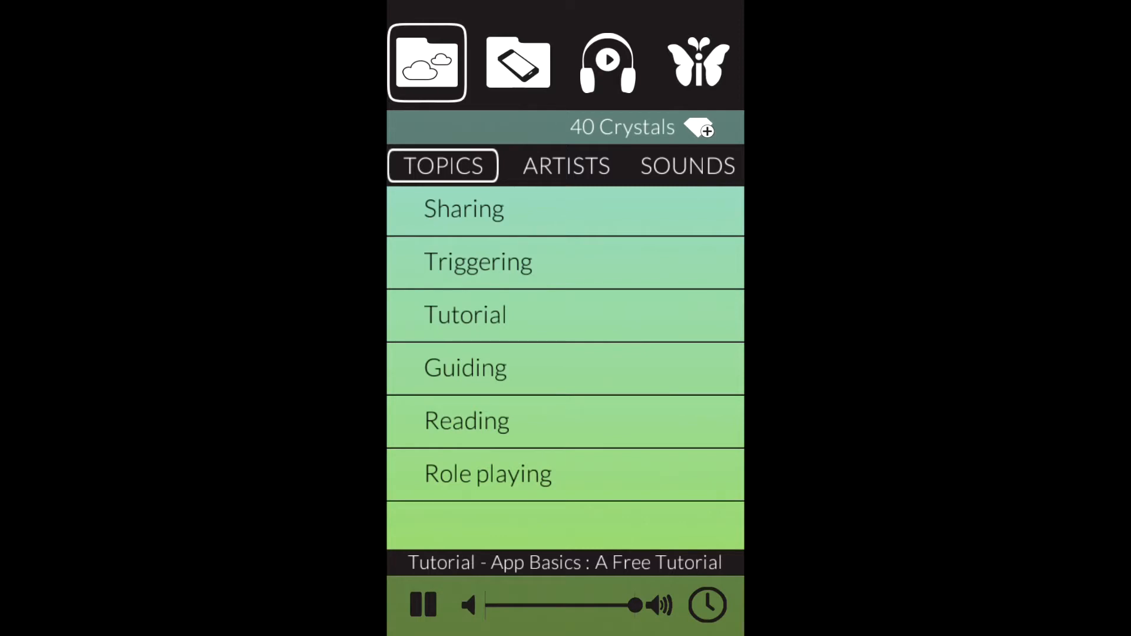
# Step: Scroll through the cloud library's artist list, then switch to its SOUNDS categories
pyautogui.click(465, 368)
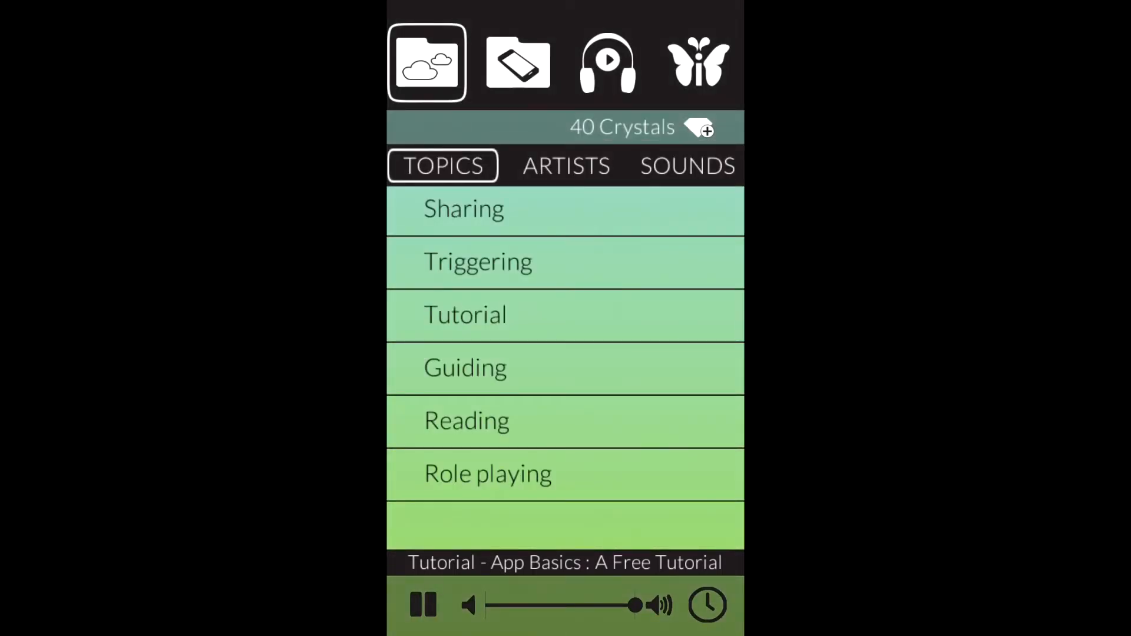
pyautogui.click(565, 165)
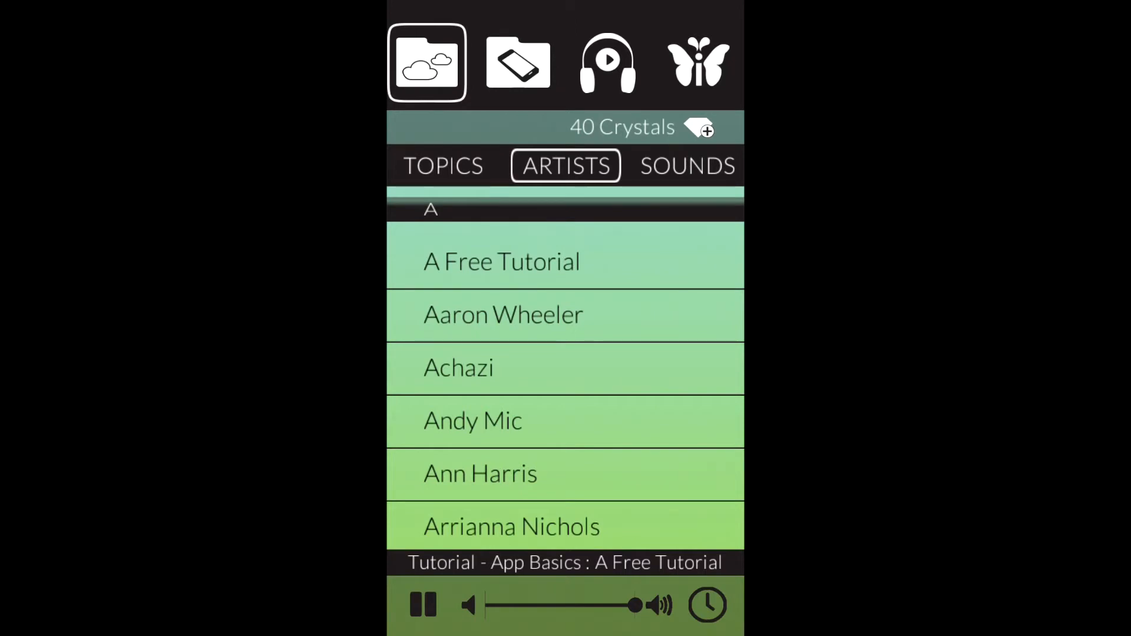
pyautogui.scroll(-3)
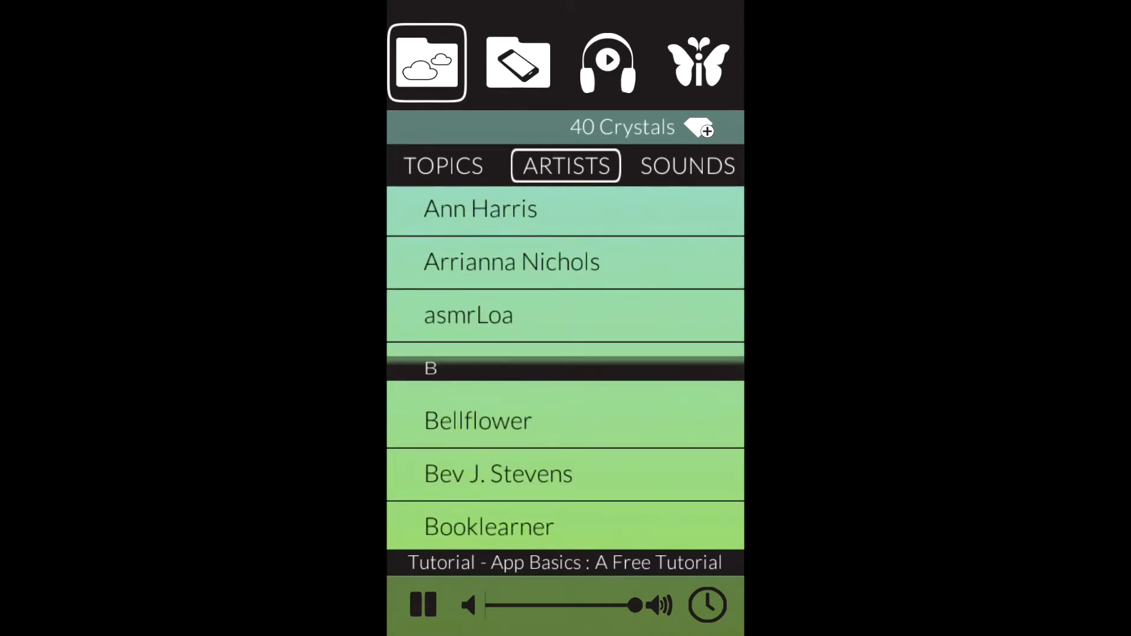
pyautogui.click(686, 165)
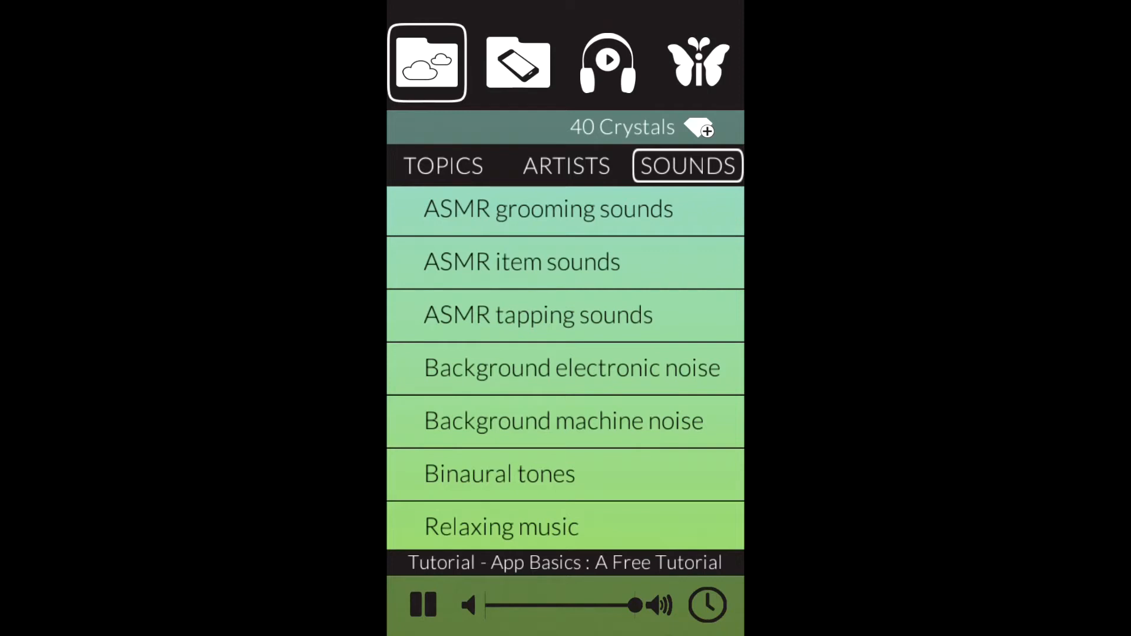
# Step: Check purchased tracks under FAVORITE, ARTISTS and SOUNDS, finding only the tutorial, then close
pyautogui.click(517, 62)
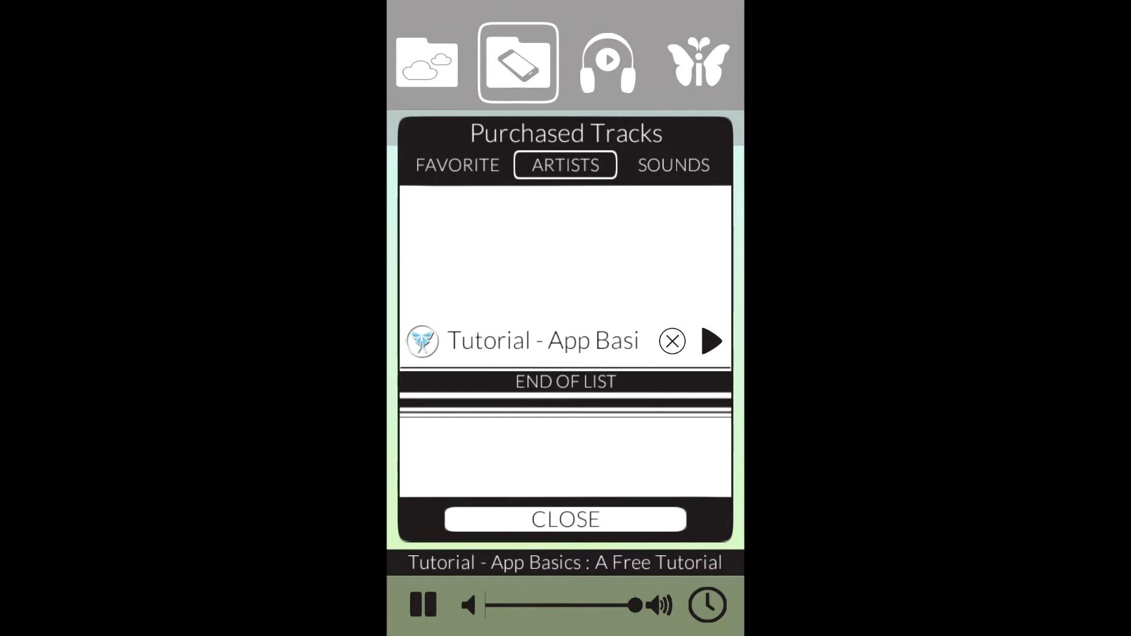
pyautogui.click(456, 164)
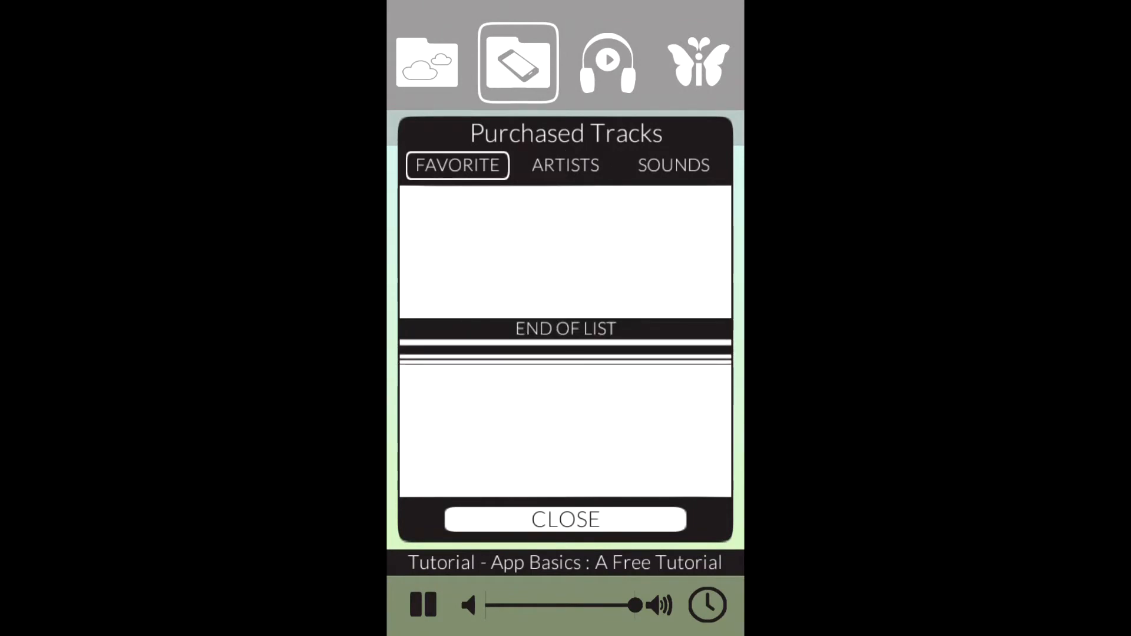
pyautogui.click(565, 165)
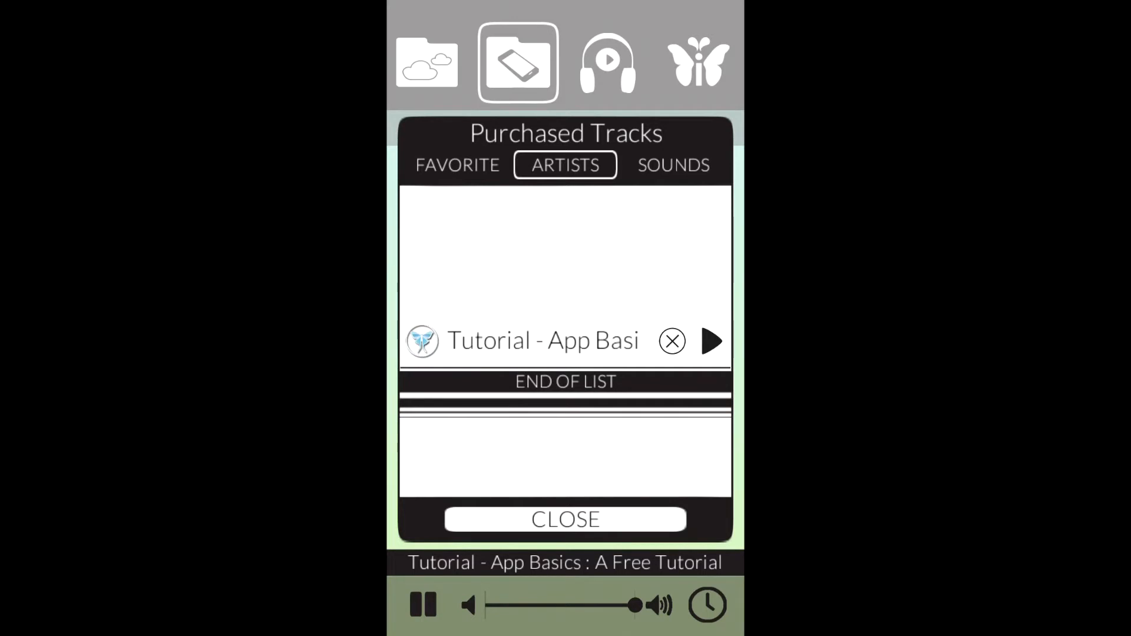
pyautogui.click(672, 164)
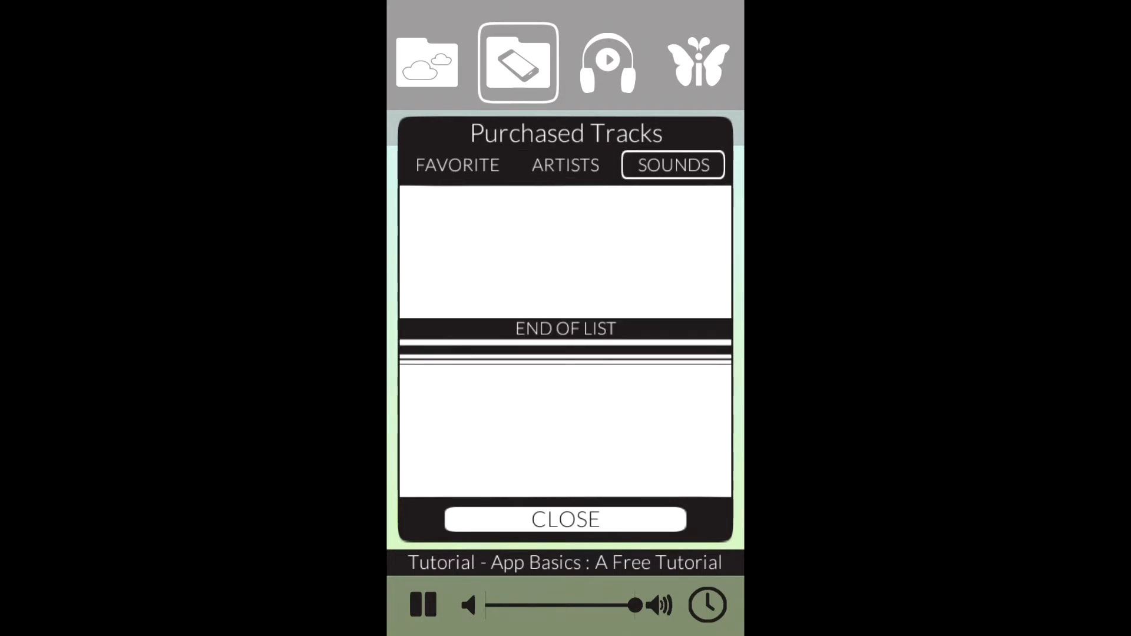
pyautogui.click(565, 164)
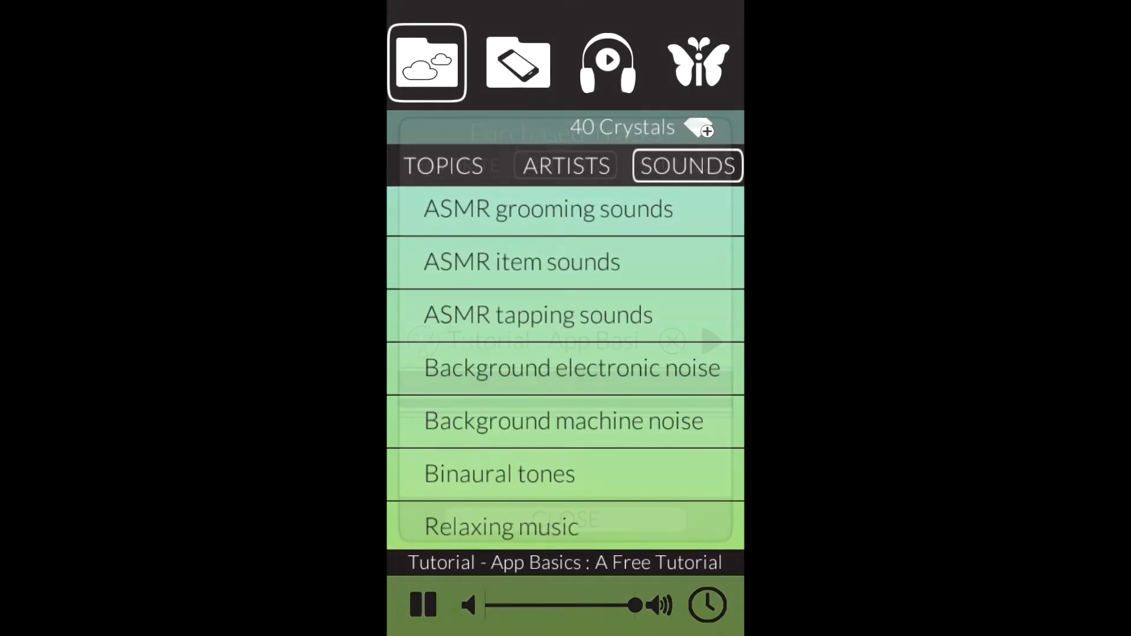
# Step: View the tutorial track on the MIX screen, then open the butterfly options menu
pyautogui.click(607, 62)
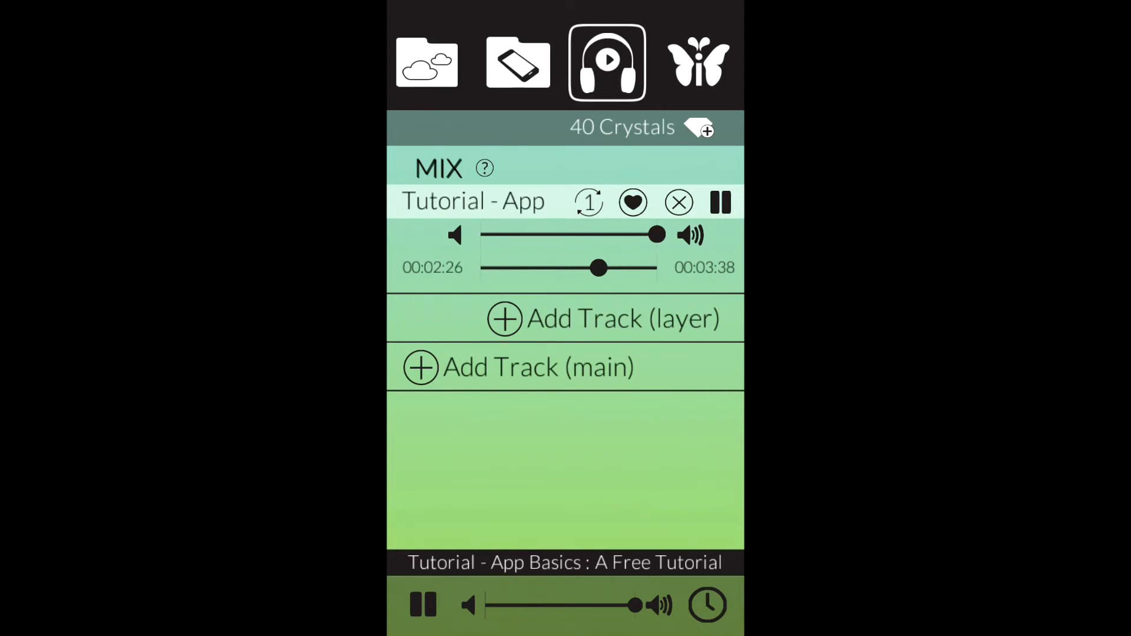
pyautogui.click(696, 62)
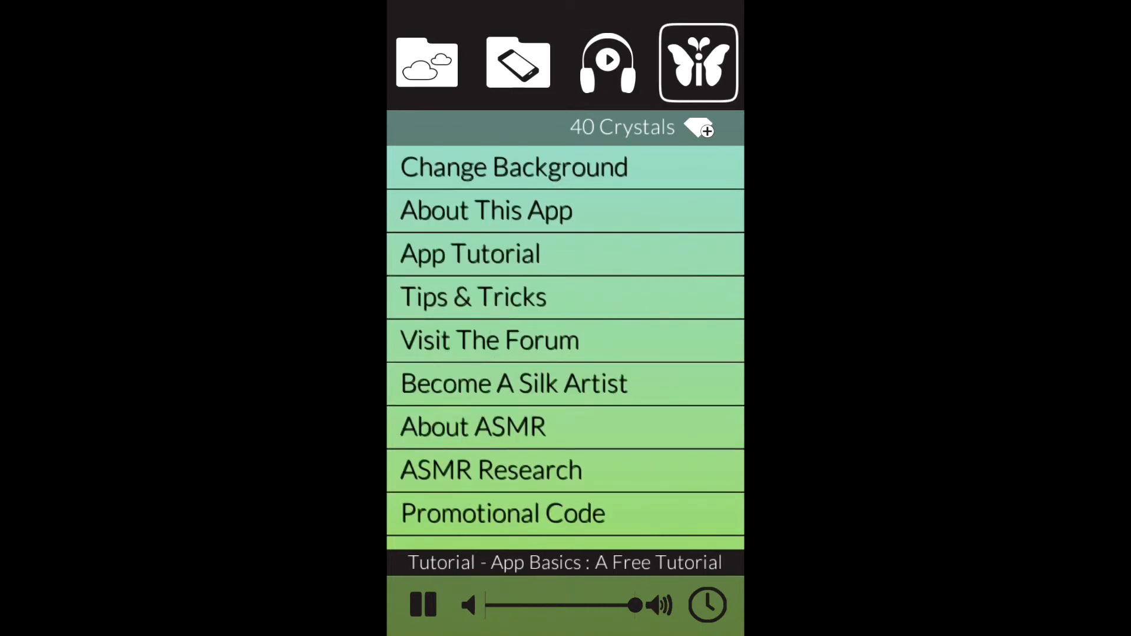
# Step: Try flower, light blue and pink-green backgrounds, restore green, and open the crystal store
pyautogui.click(514, 167)
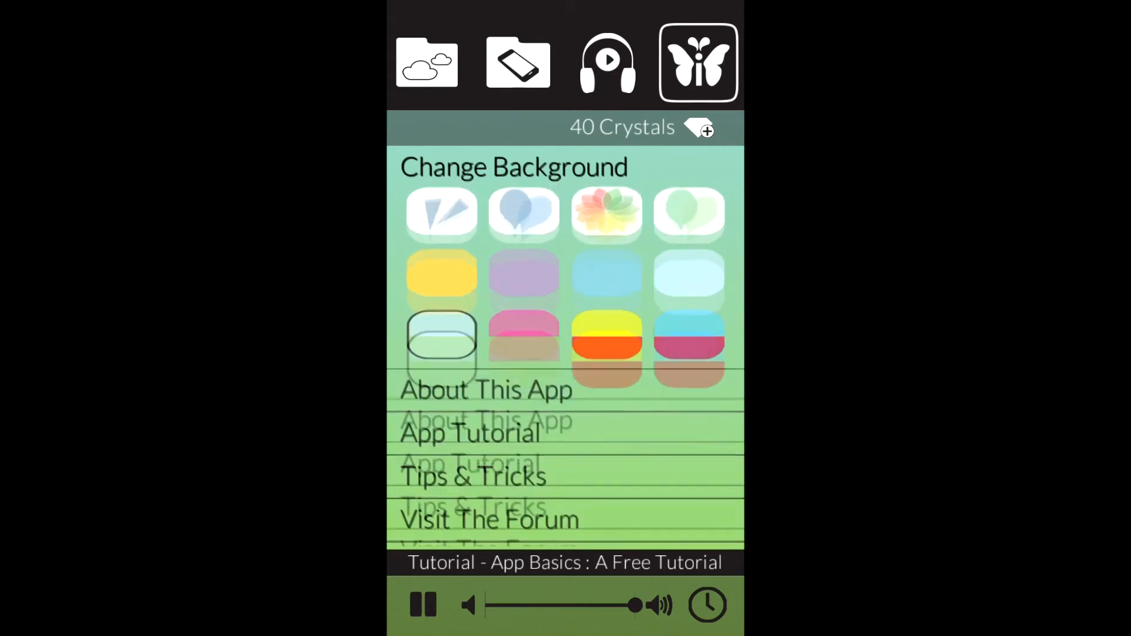
pyautogui.click(606, 215)
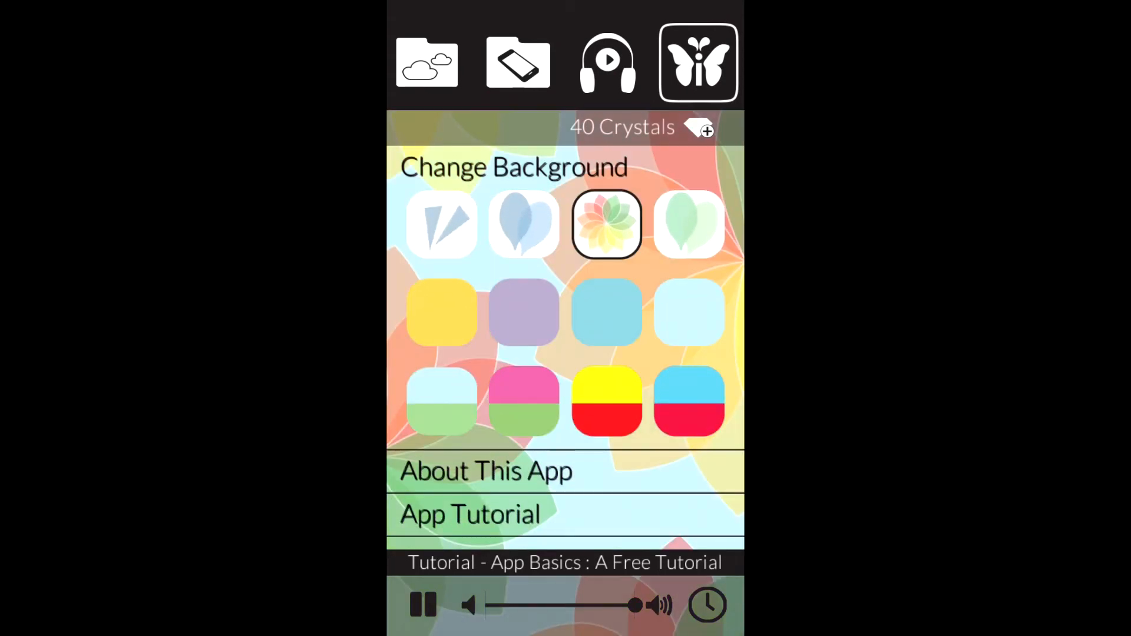
pyautogui.click(606, 312)
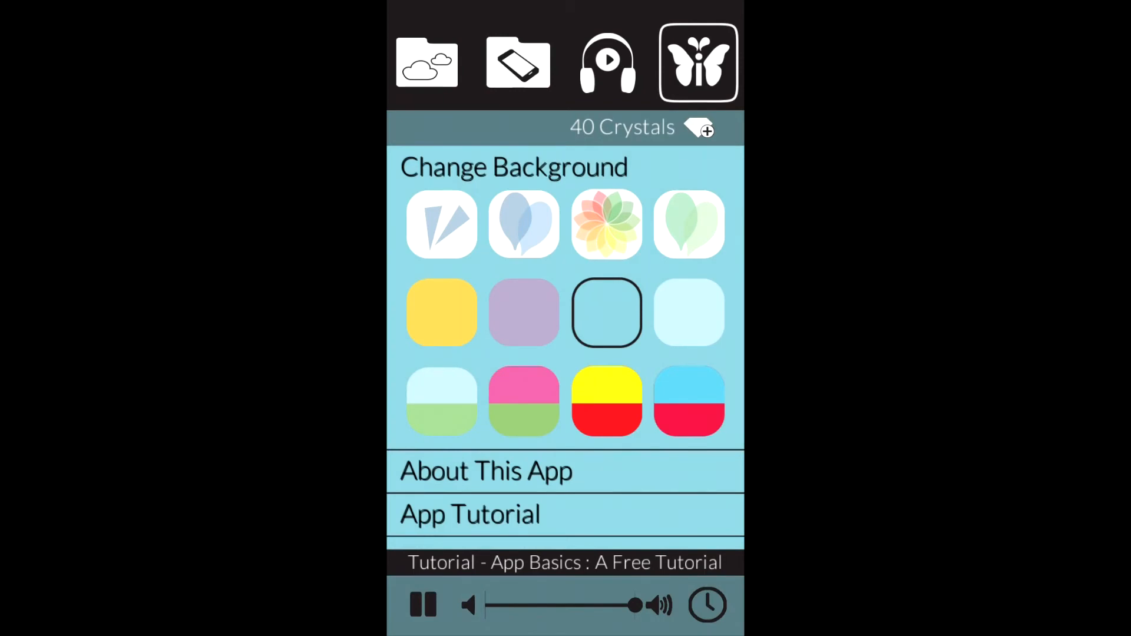
pyautogui.click(523, 402)
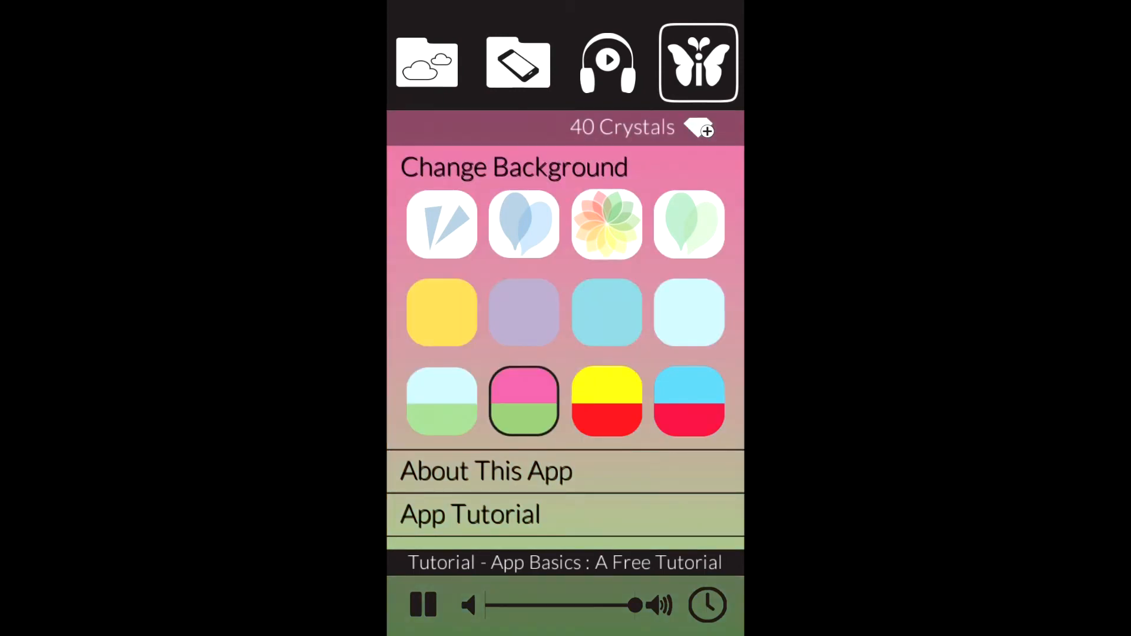
pyautogui.click(441, 401)
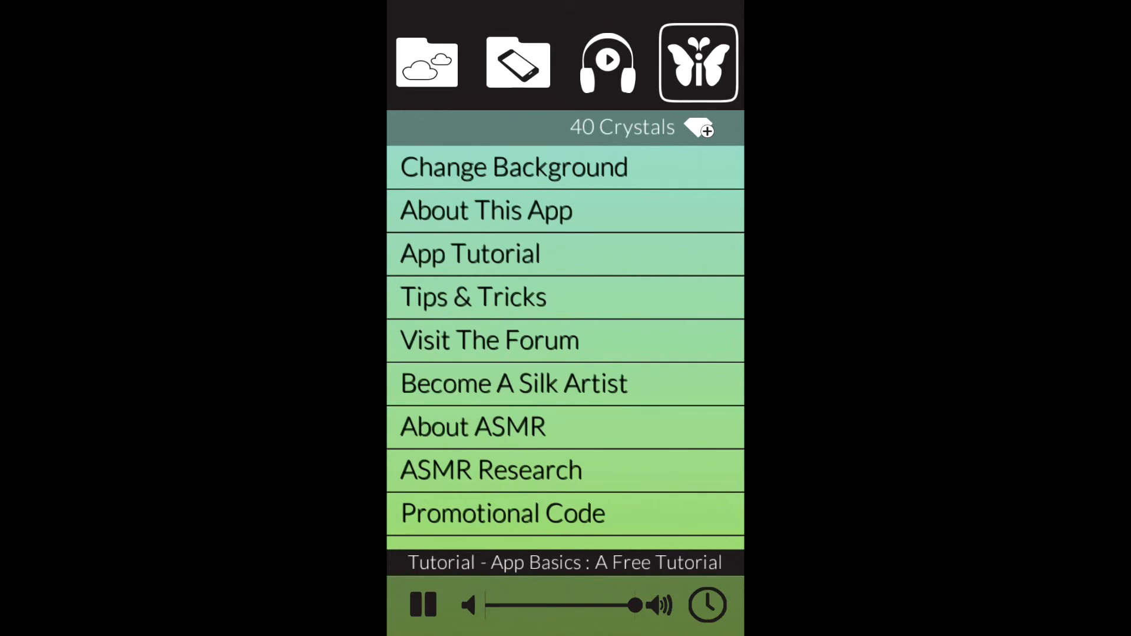
pyautogui.click(698, 127)
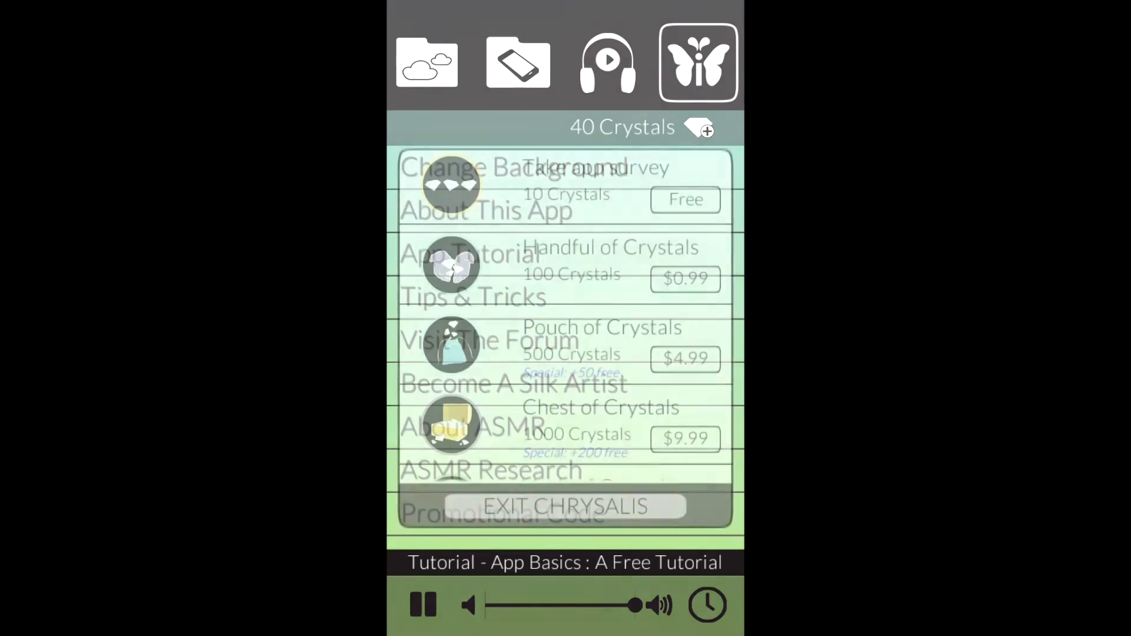